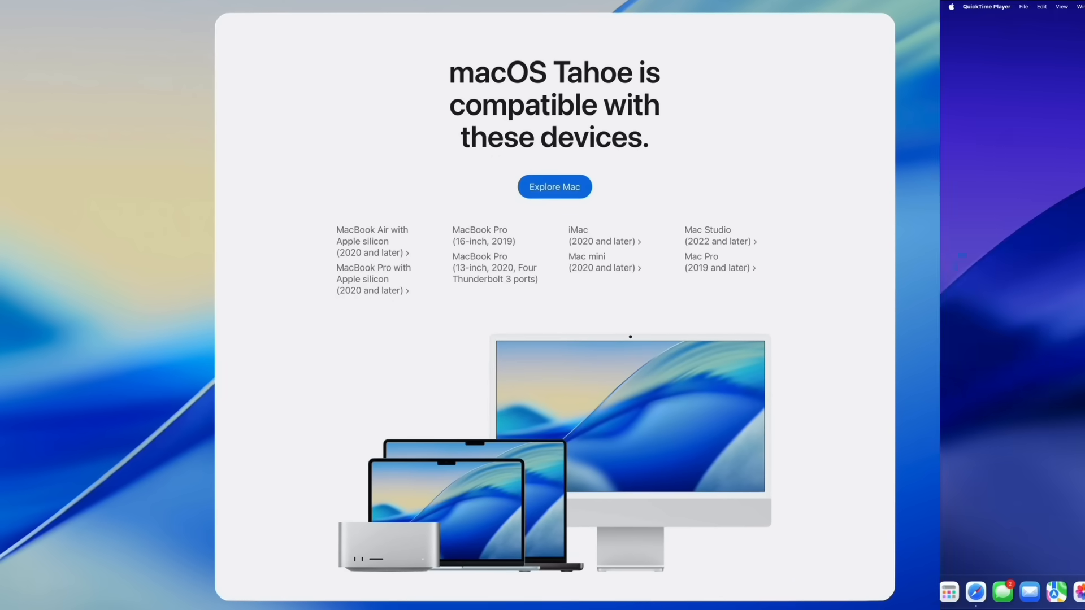
Move from the Tahoe compatible-devices page to System Settings on the General pane.
left_click(847, 577)
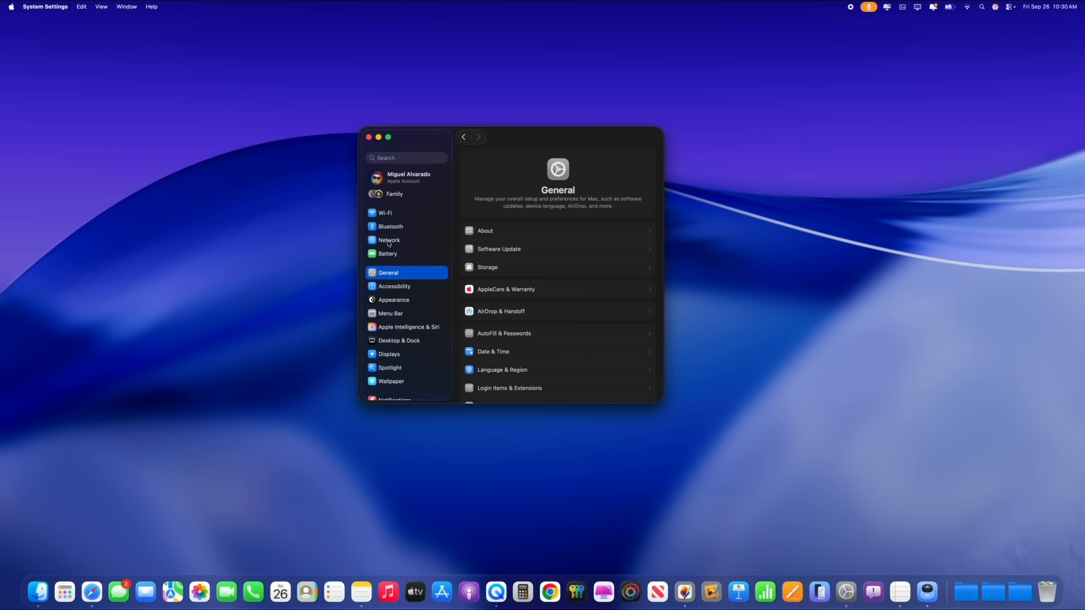
mouse_move(397, 304)
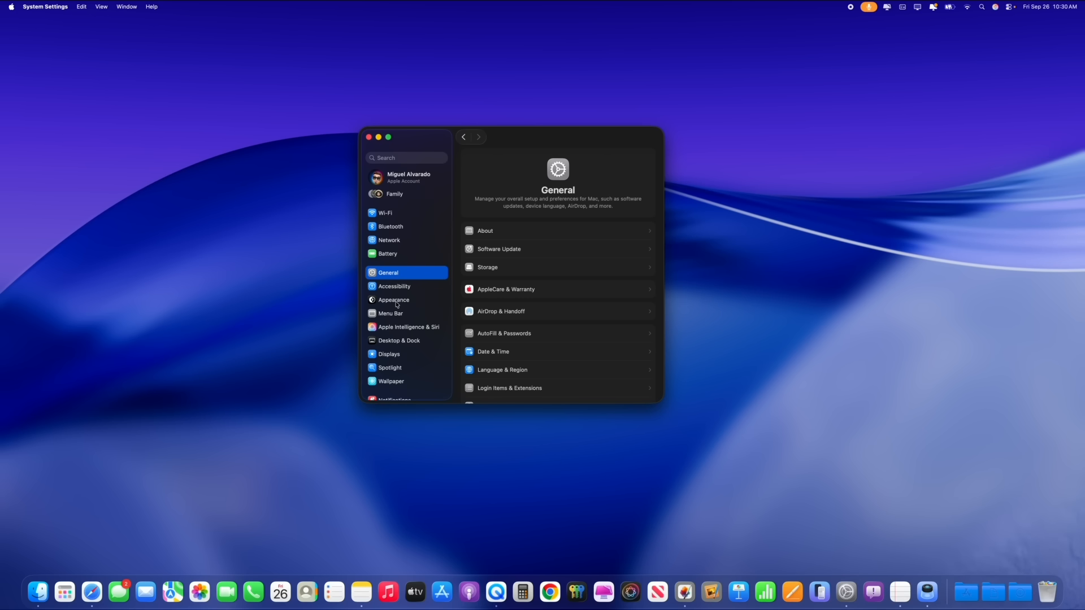
In Appearance, try the Dark icon style, then Clear in its light and dark variants.
left_click(393, 299)
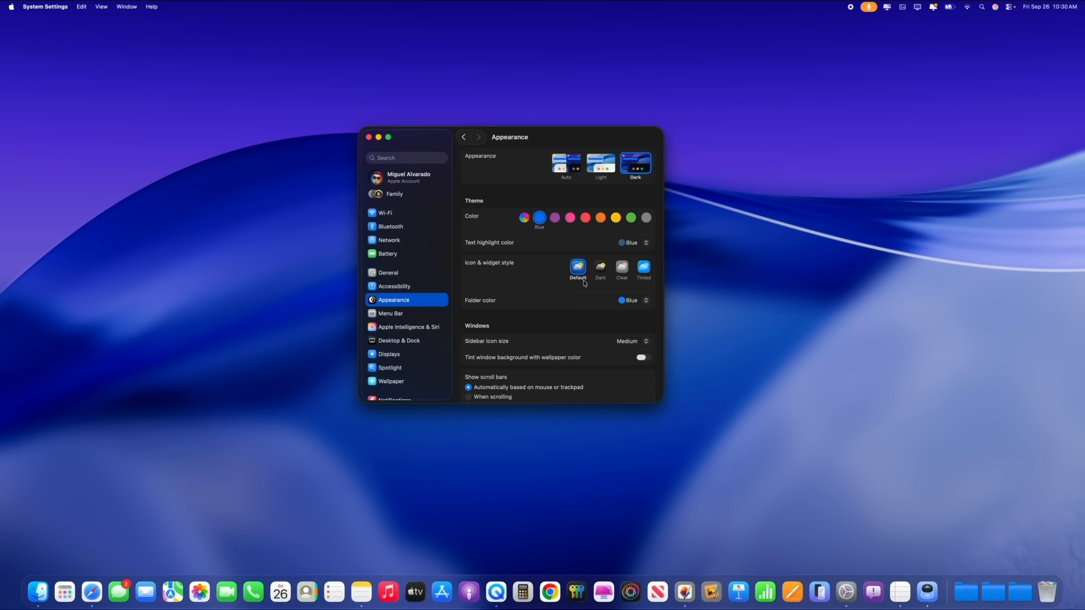
mouse_move(564, 287)
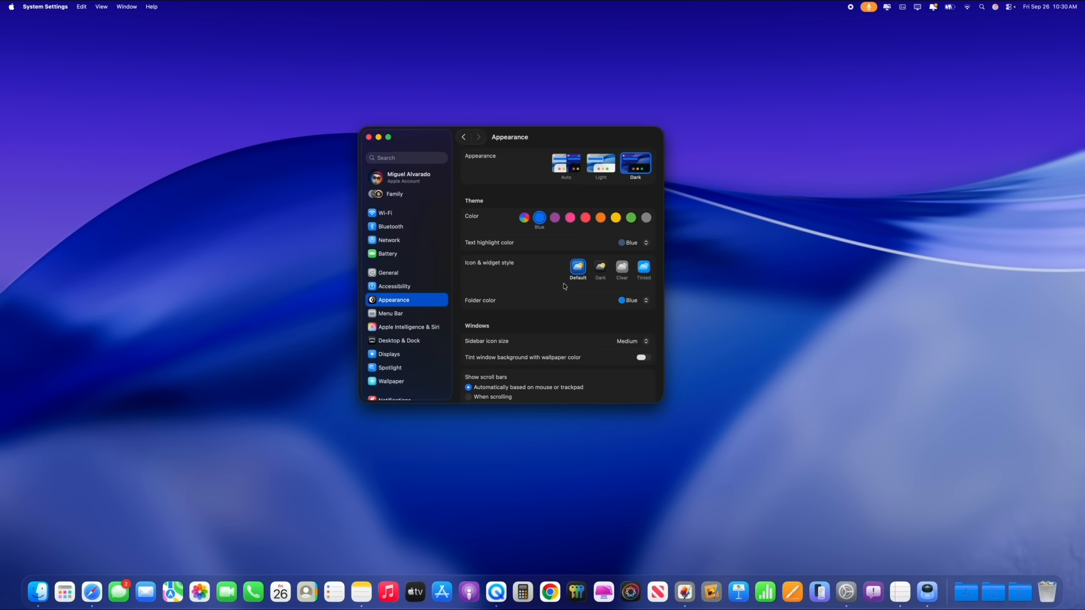
mouse_move(554, 272)
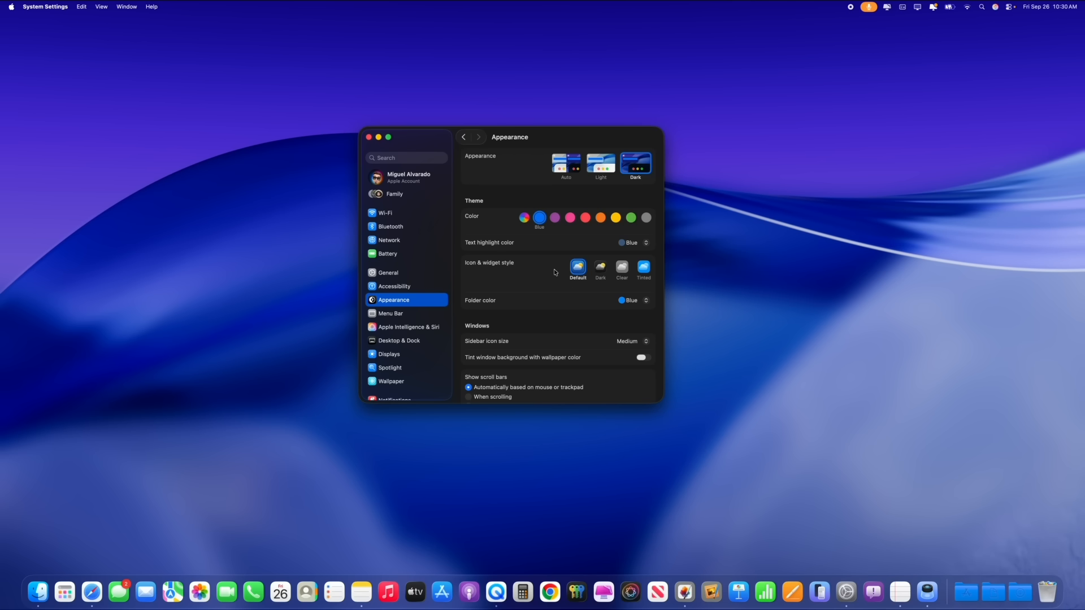
mouse_move(591, 277)
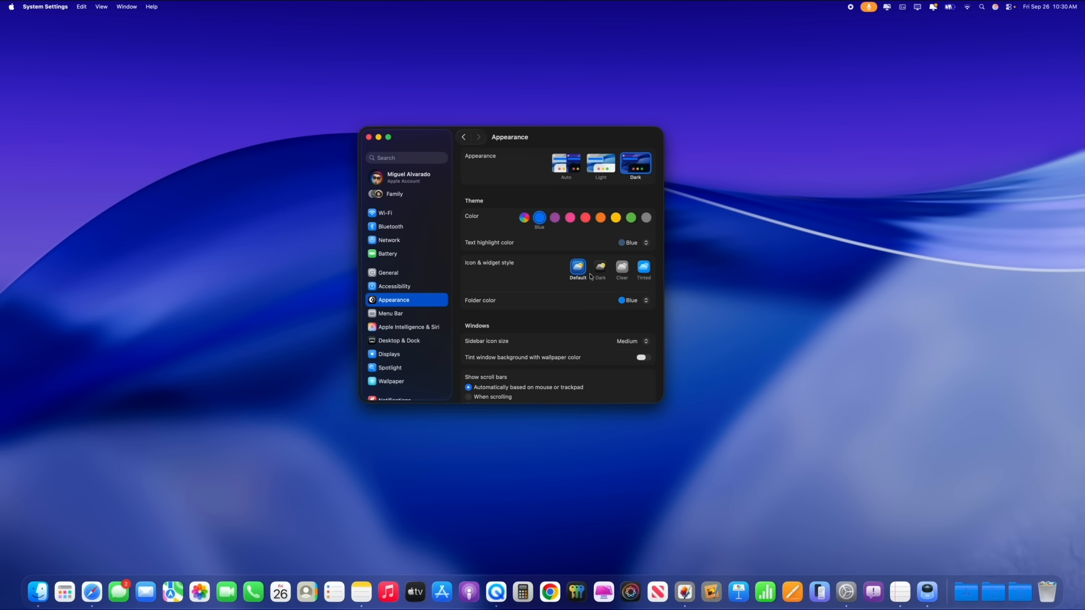
left_click(600, 268)
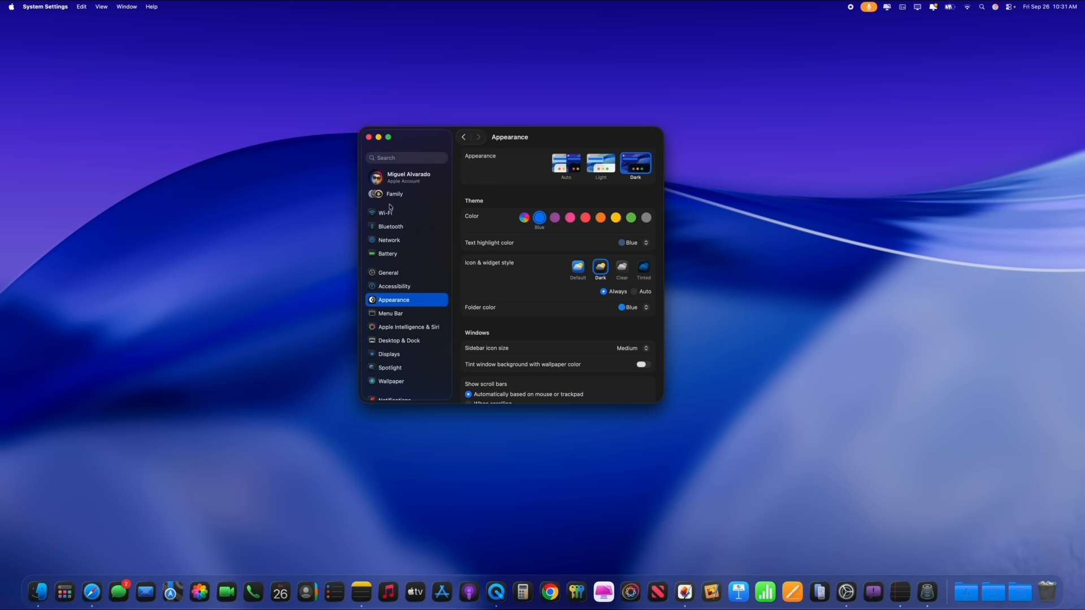
mouse_move(606, 285)
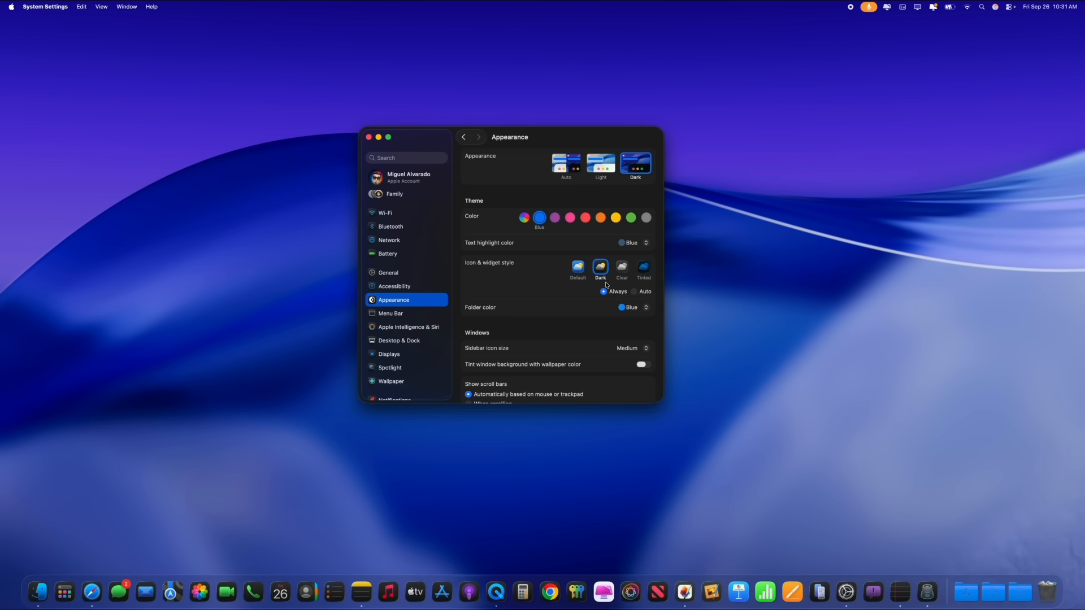
left_click(622, 266)
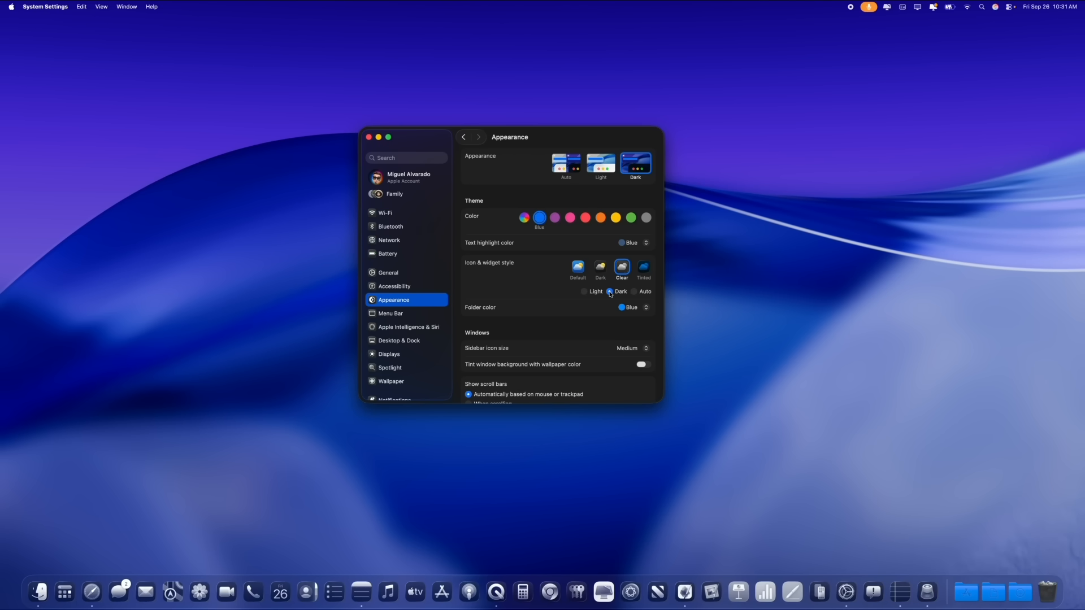
left_click(585, 291)
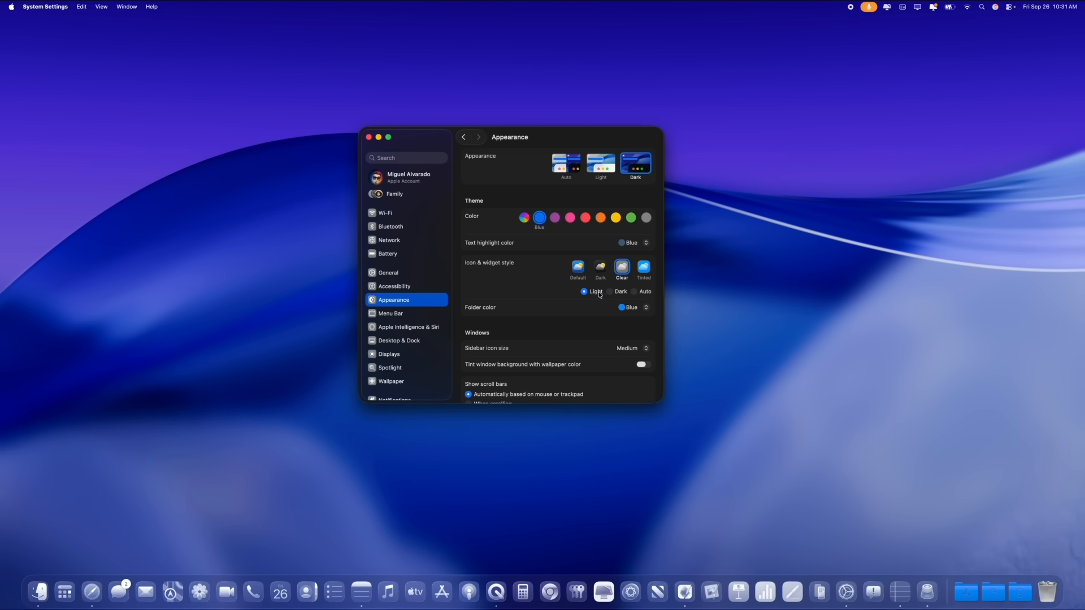
left_click(610, 291)
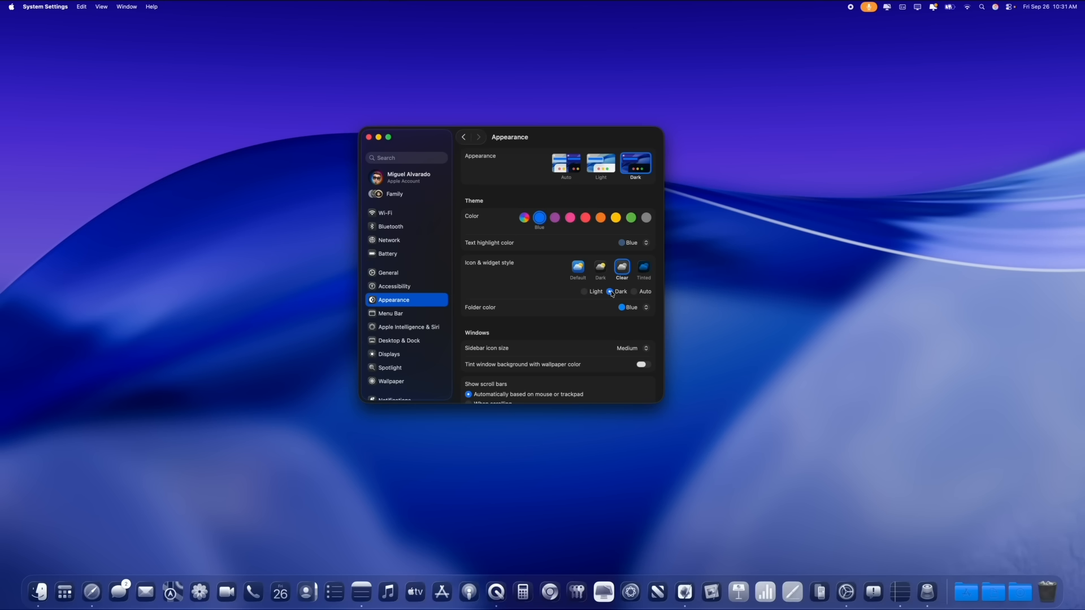
Choose the Tinted icon style, trying a yellow tint before returning to blue.
left_click(643, 265)
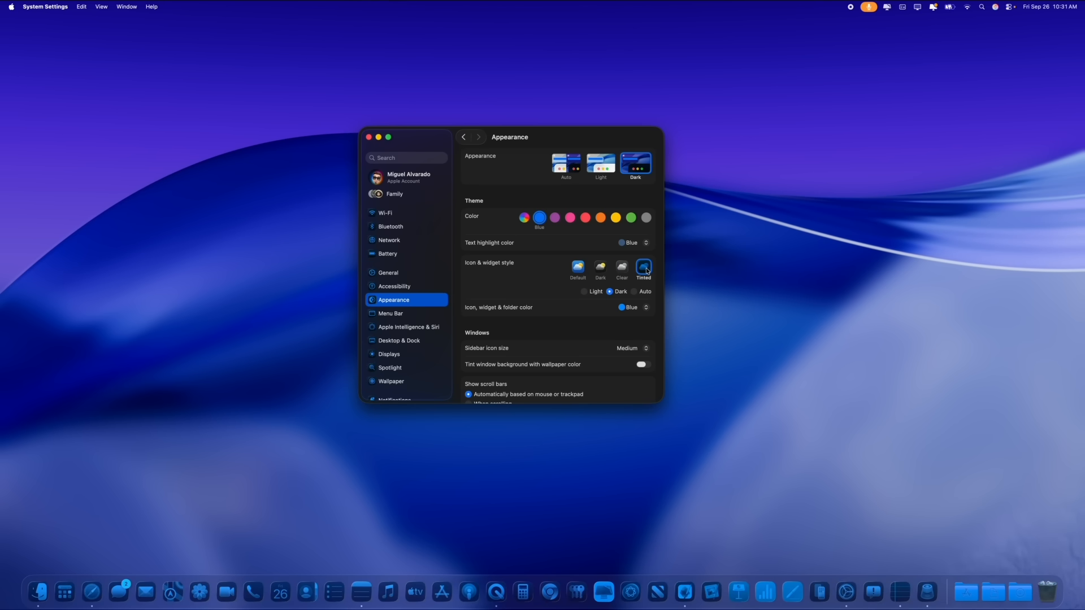
left_click(632, 243)
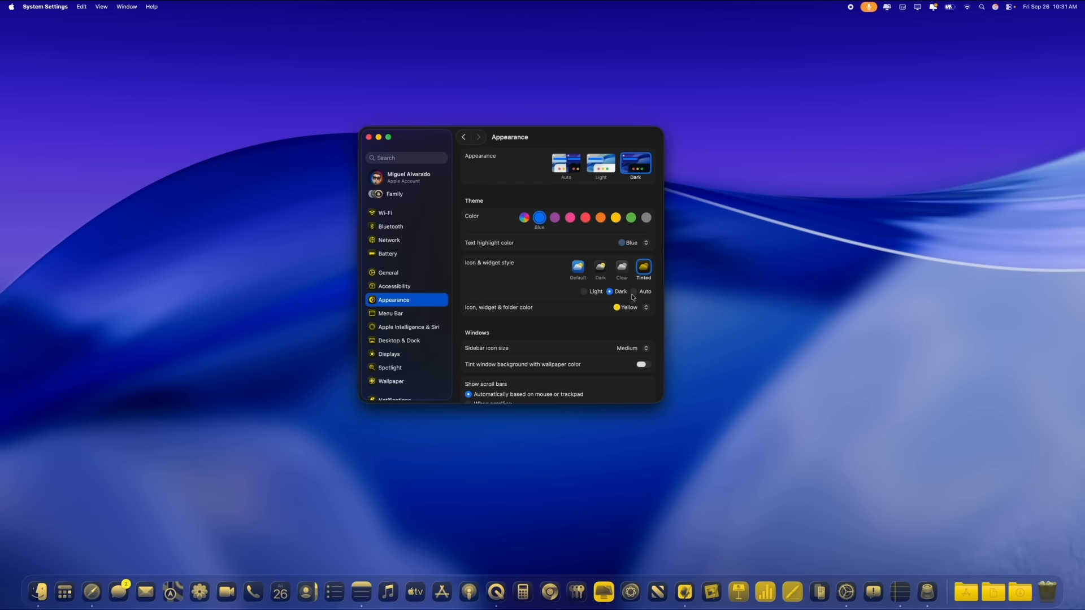
left_click(633, 308)
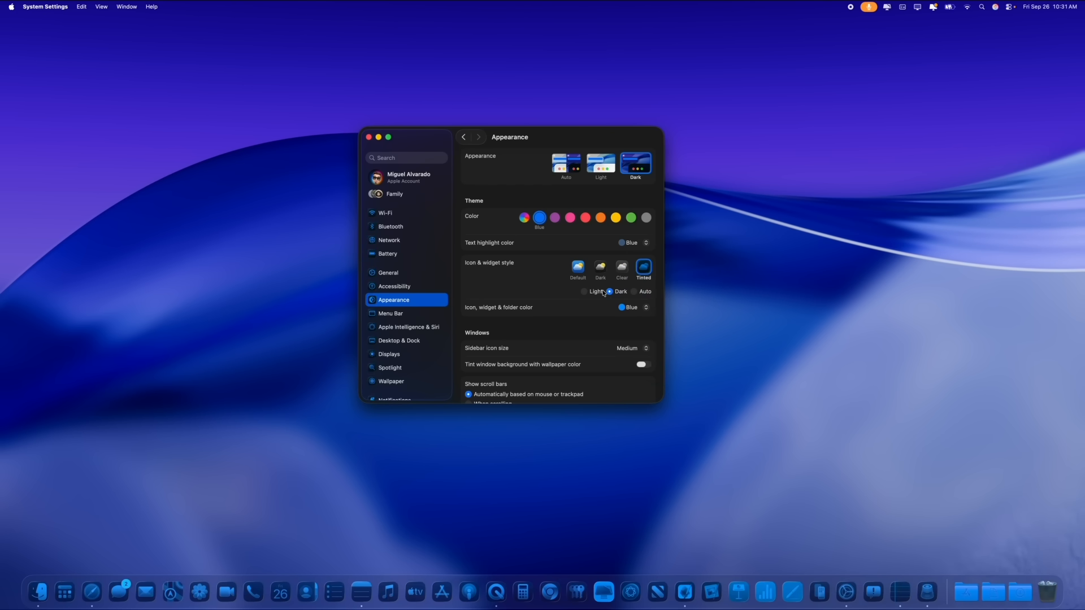
left_click(622, 266)
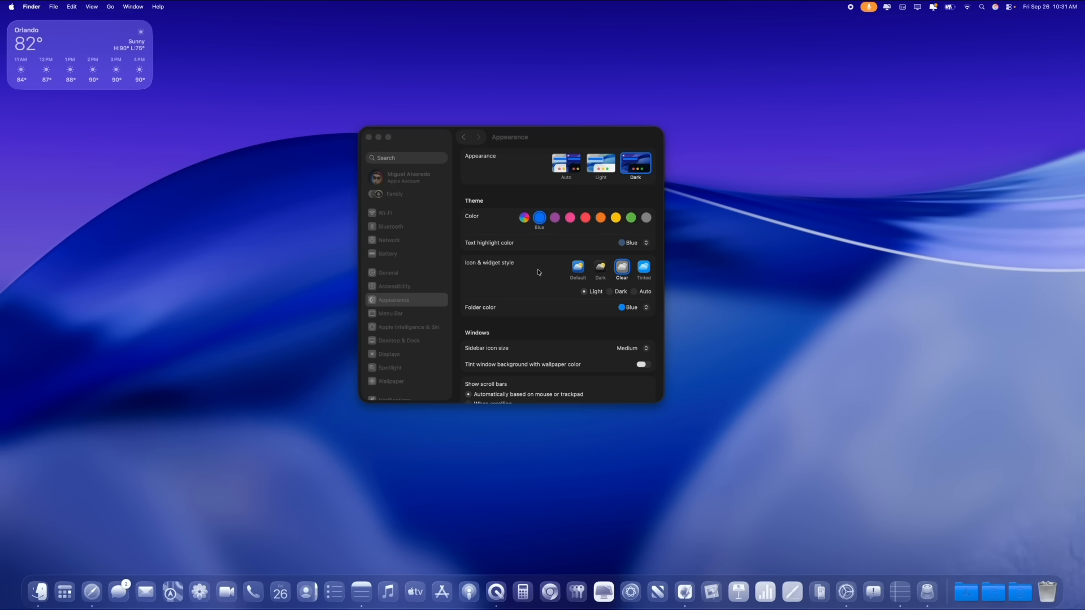
mouse_move(610, 296)
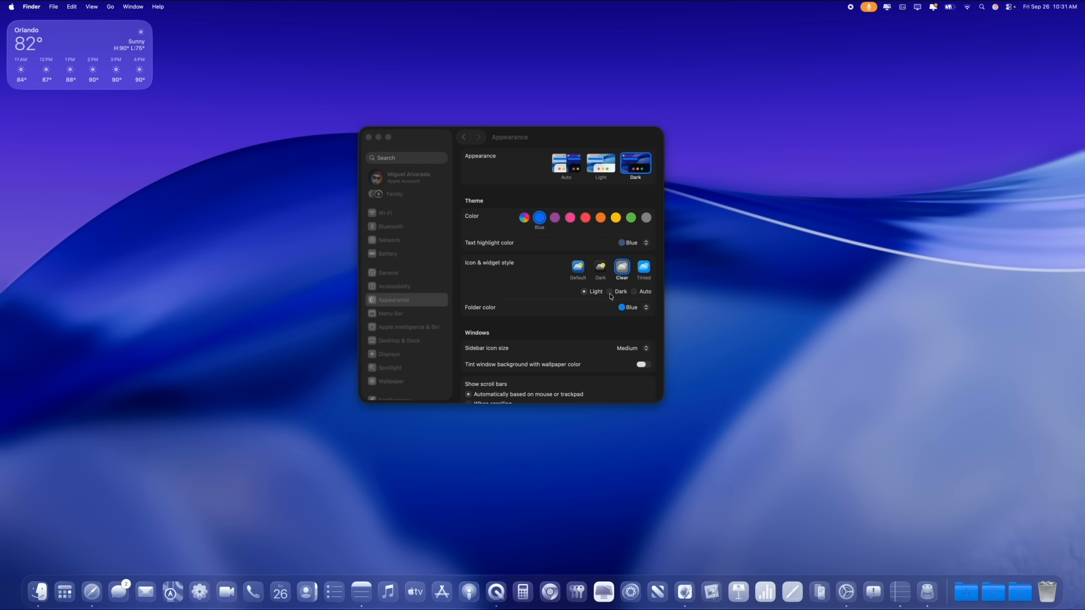
Select Clear Dark, then return icons and widgets to the Default style.
left_click(610, 292)
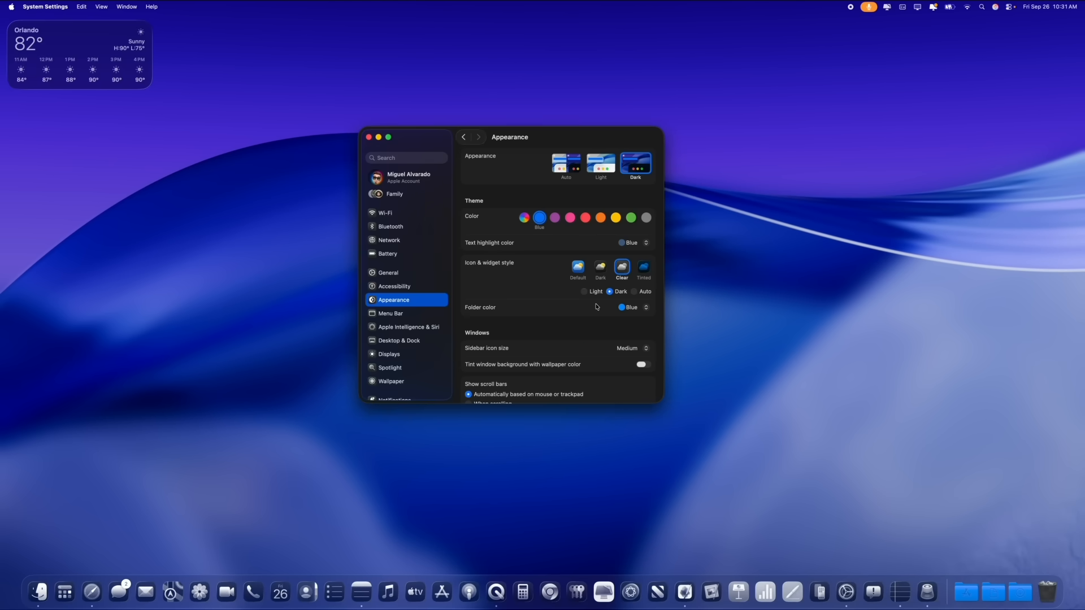
left_click(577, 266)
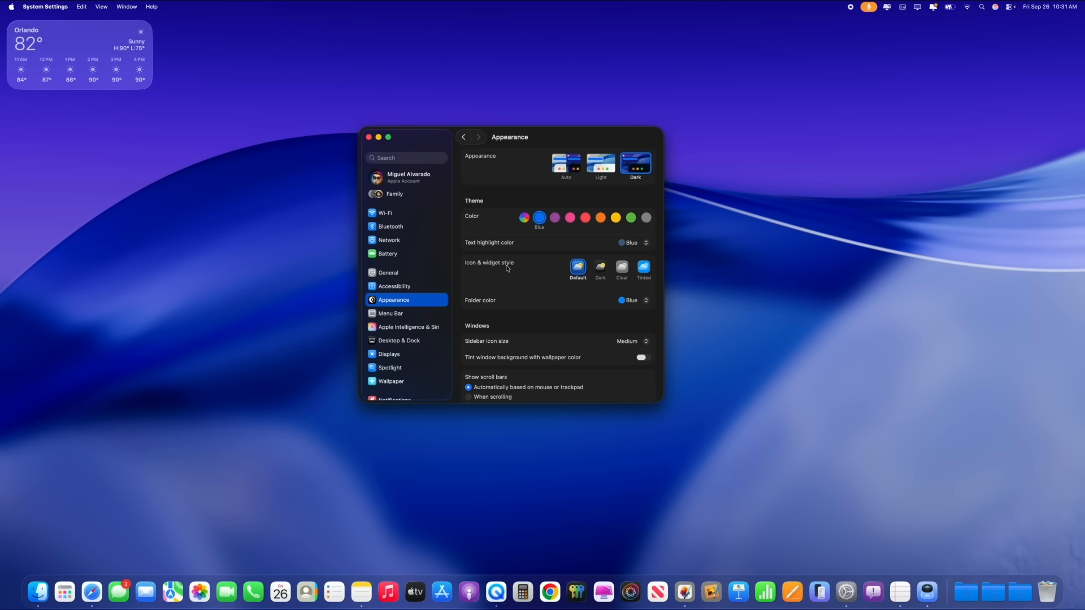
mouse_move(519, 277)
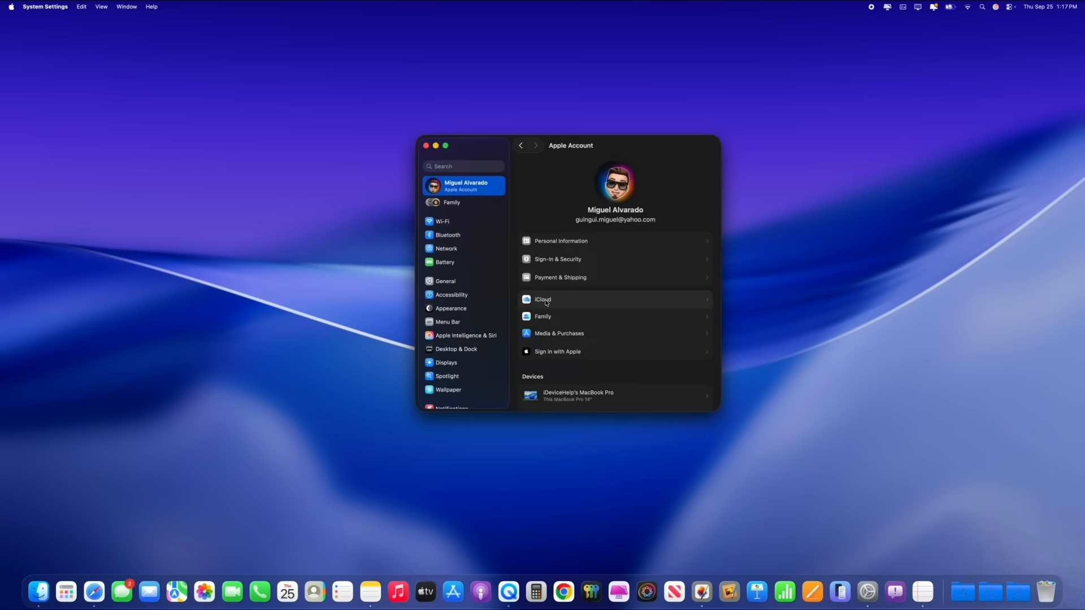
Open iCloud settings, view the Manage storage breakdown, then dismiss it with Done.
left_click(543, 299)
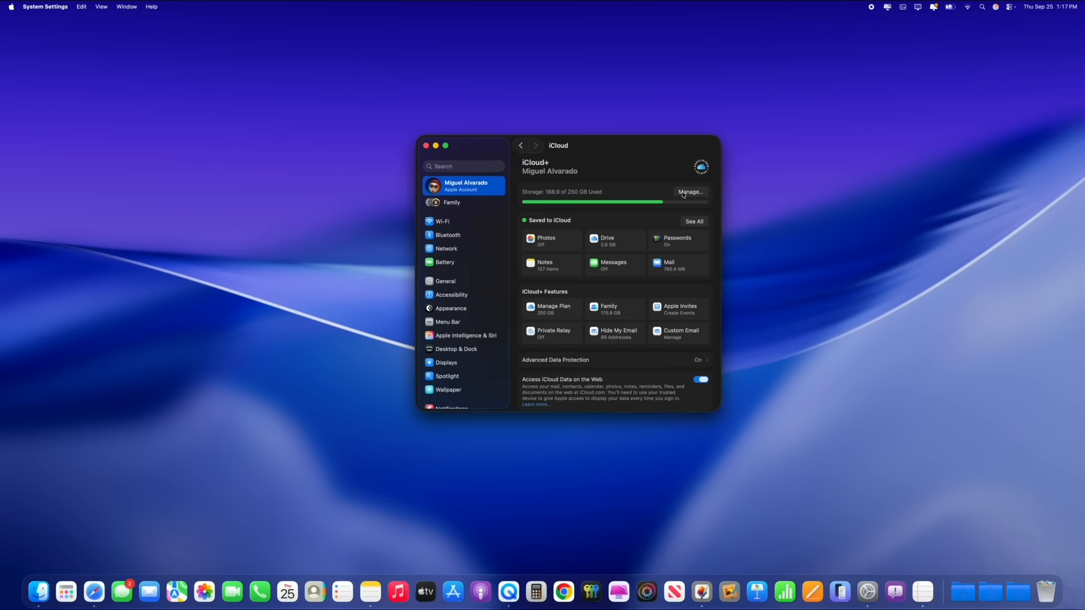
left_click(690, 192)
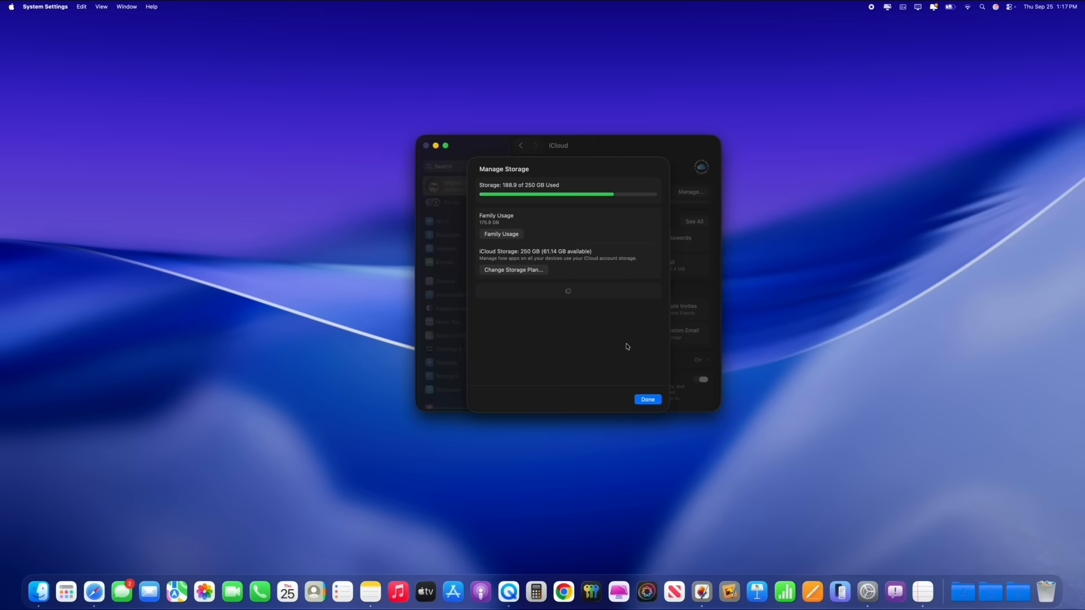
left_click(646, 400)
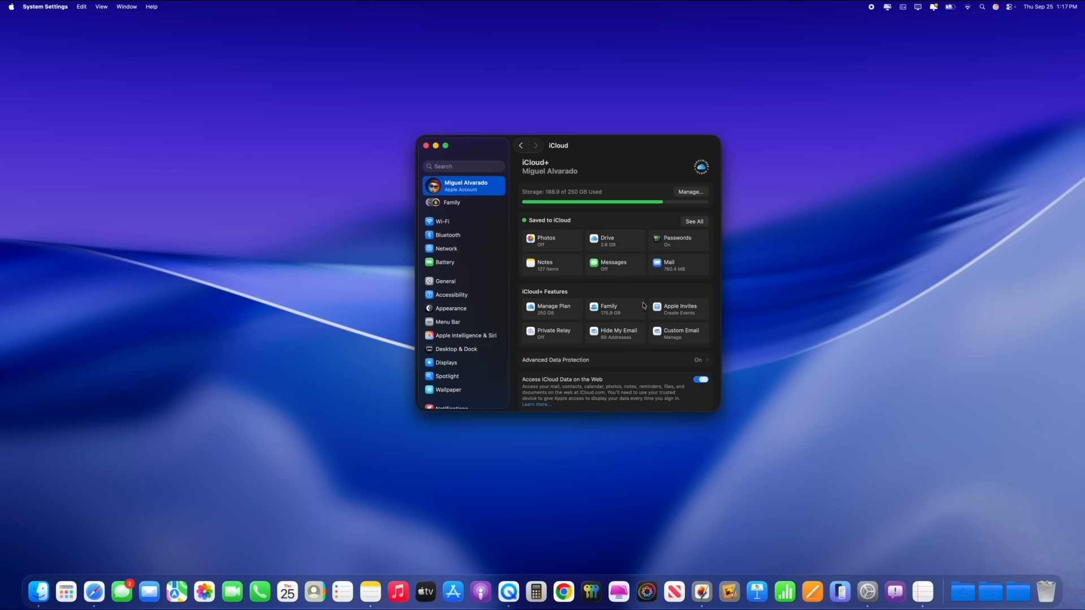
mouse_move(565, 249)
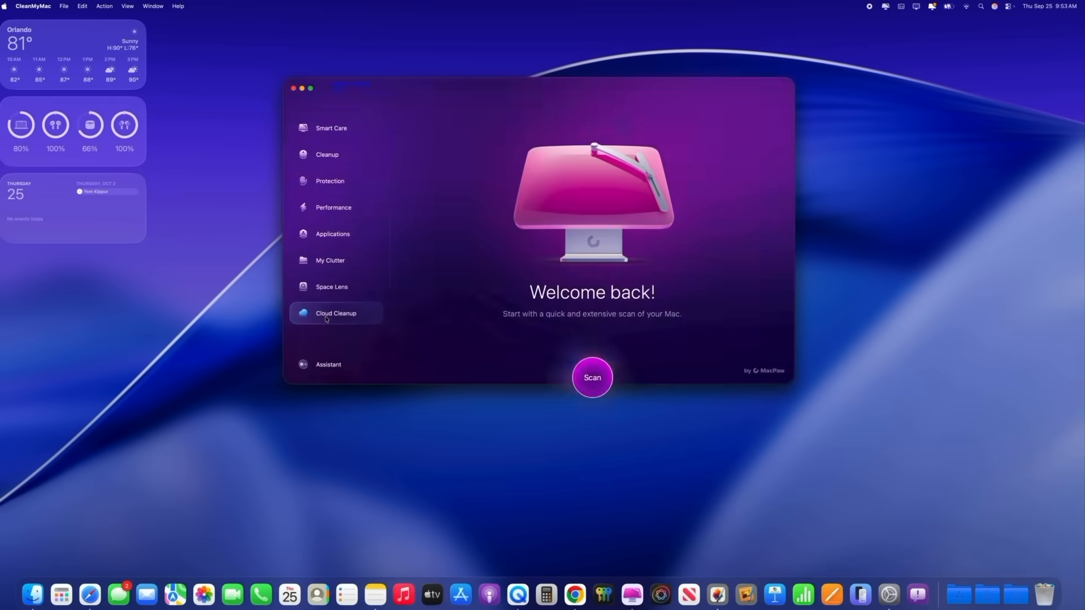
left_click(336, 313)
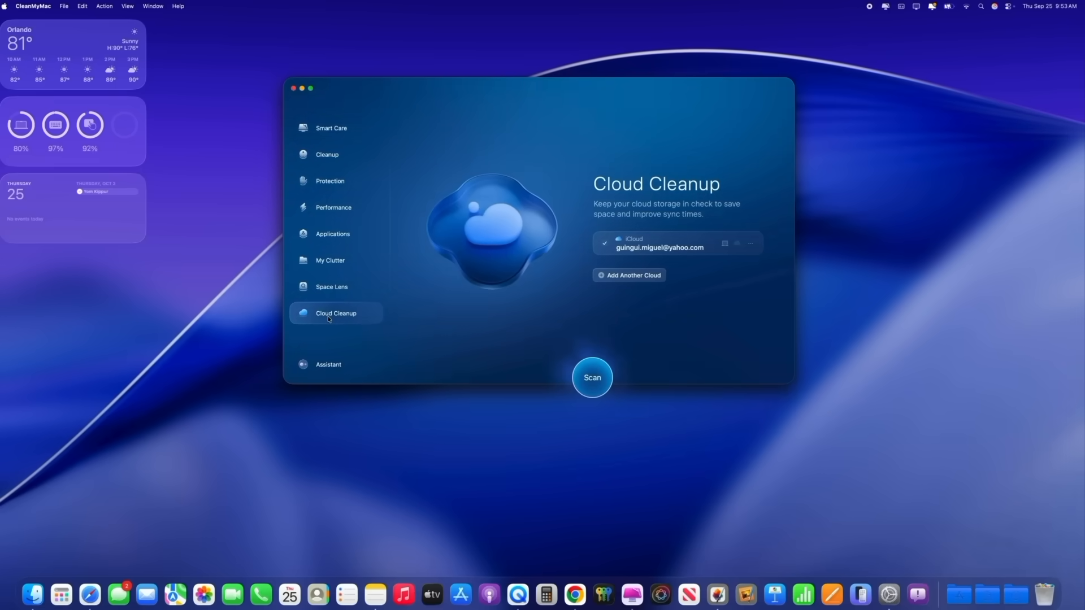
left_click(592, 378)
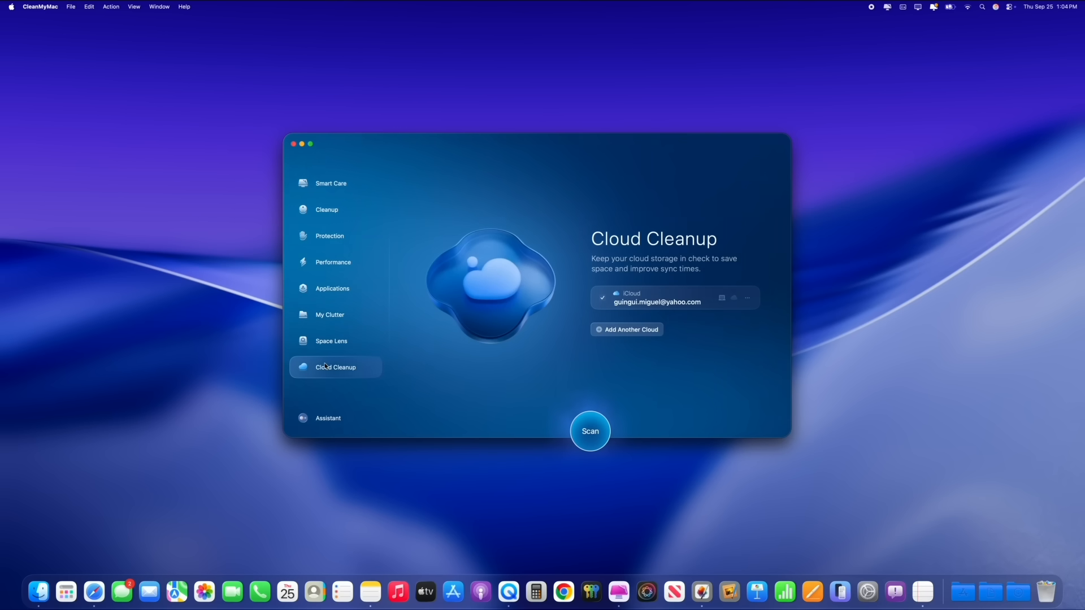
left_click(330, 236)
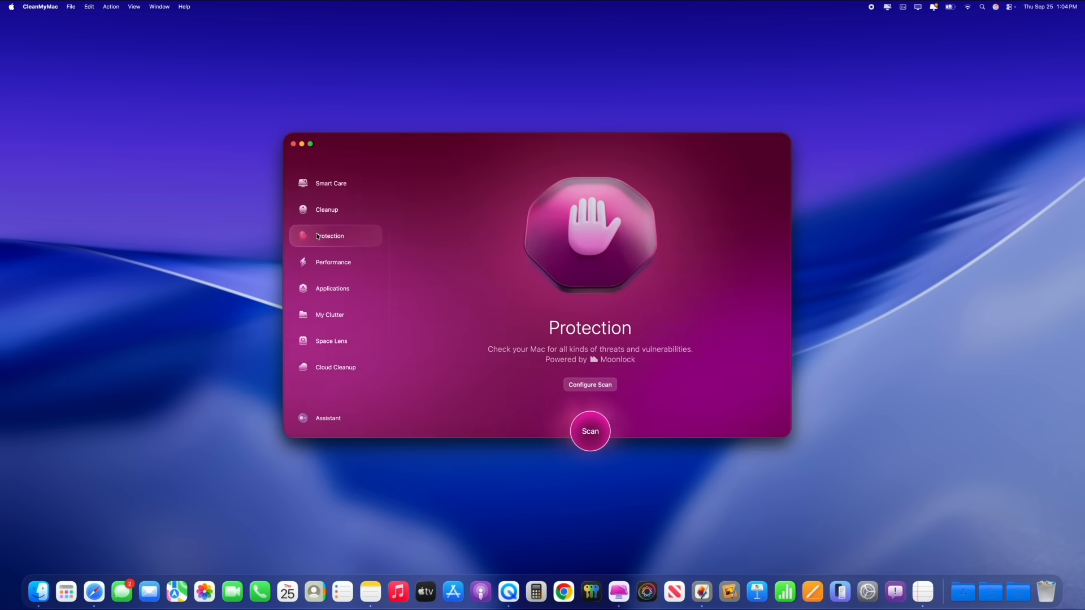
left_click(331, 183)
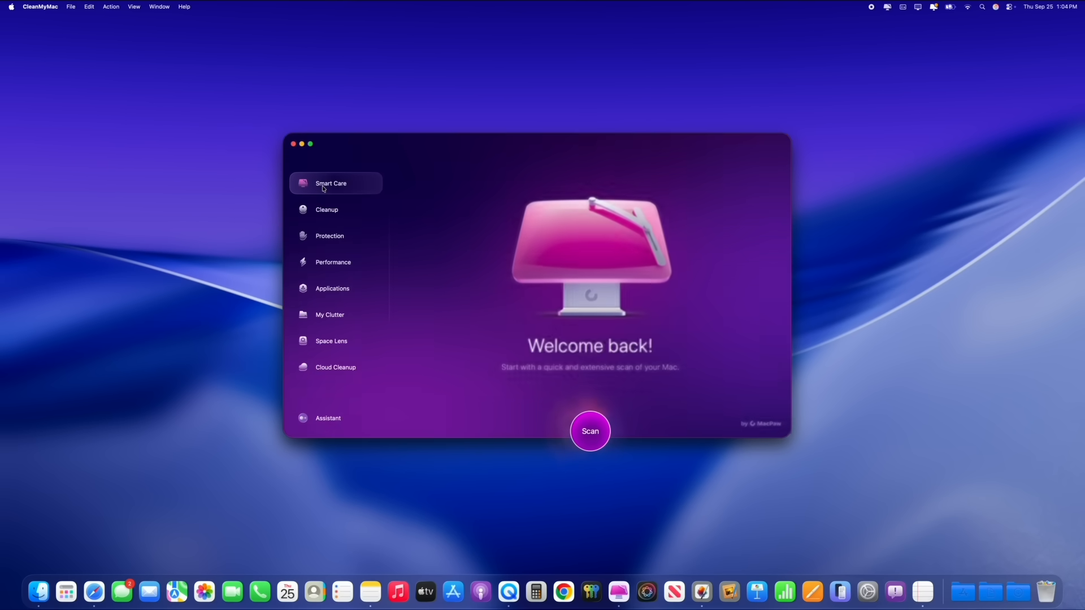
left_click(589, 431)
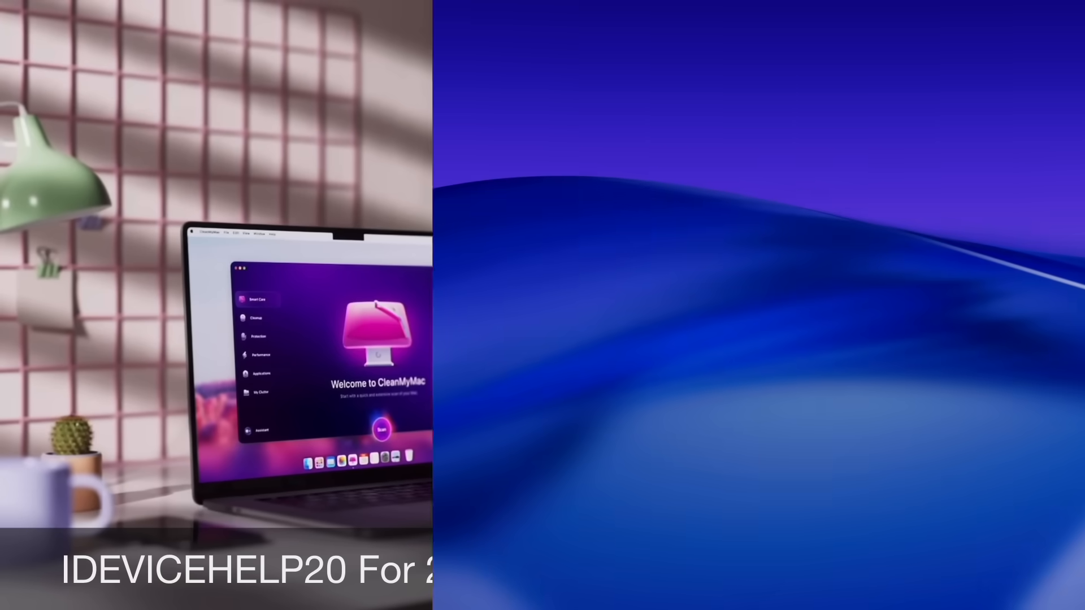
left_click(995, 7)
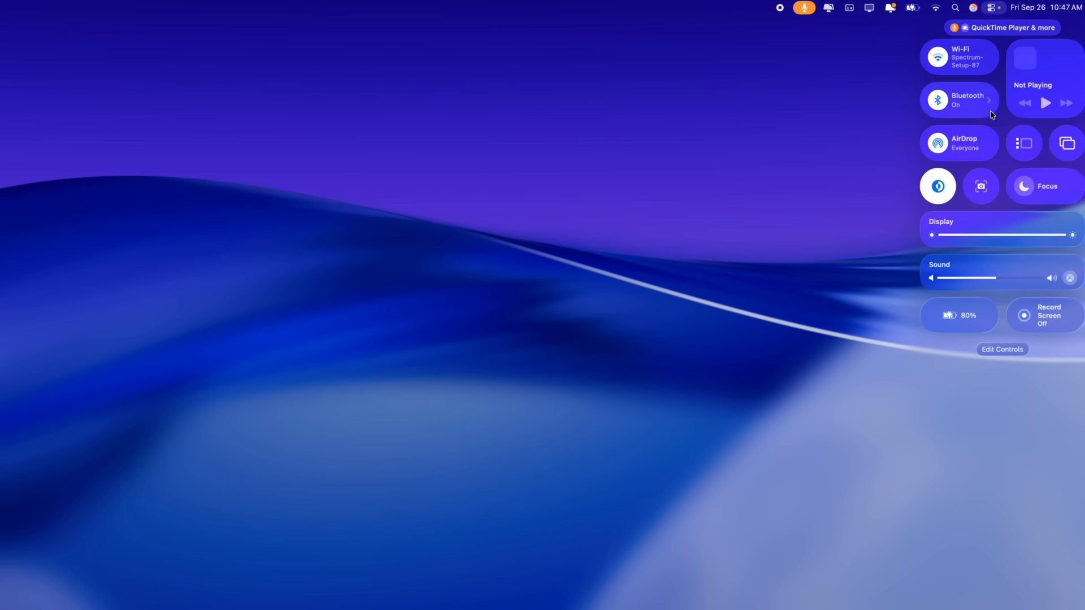
Enter Control Center's Edit Controls gallery and right-click a control there.
left_click(1002, 349)
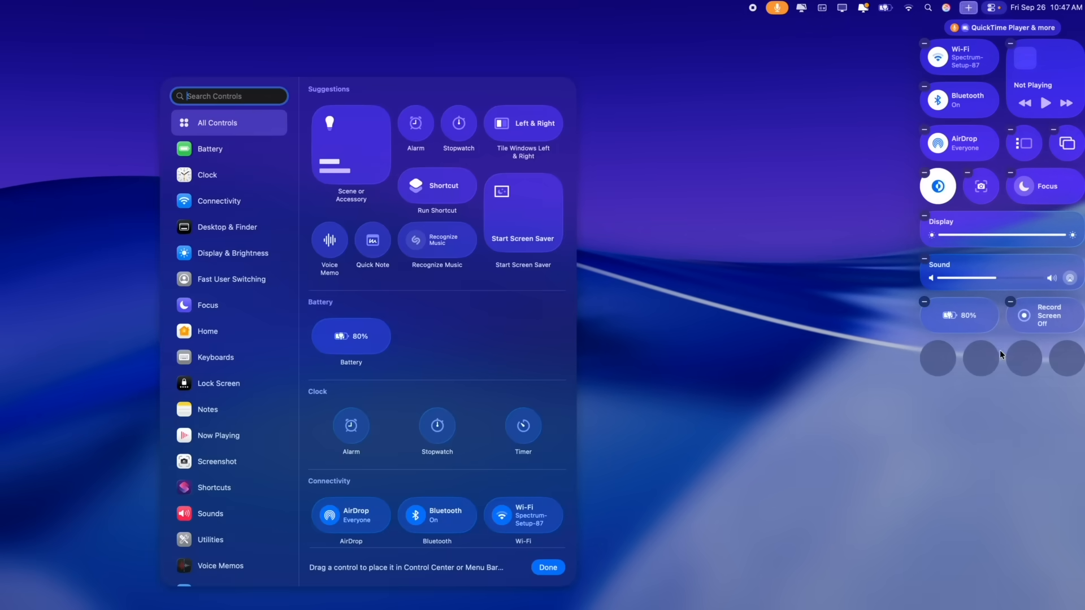
mouse_move(180, 337)
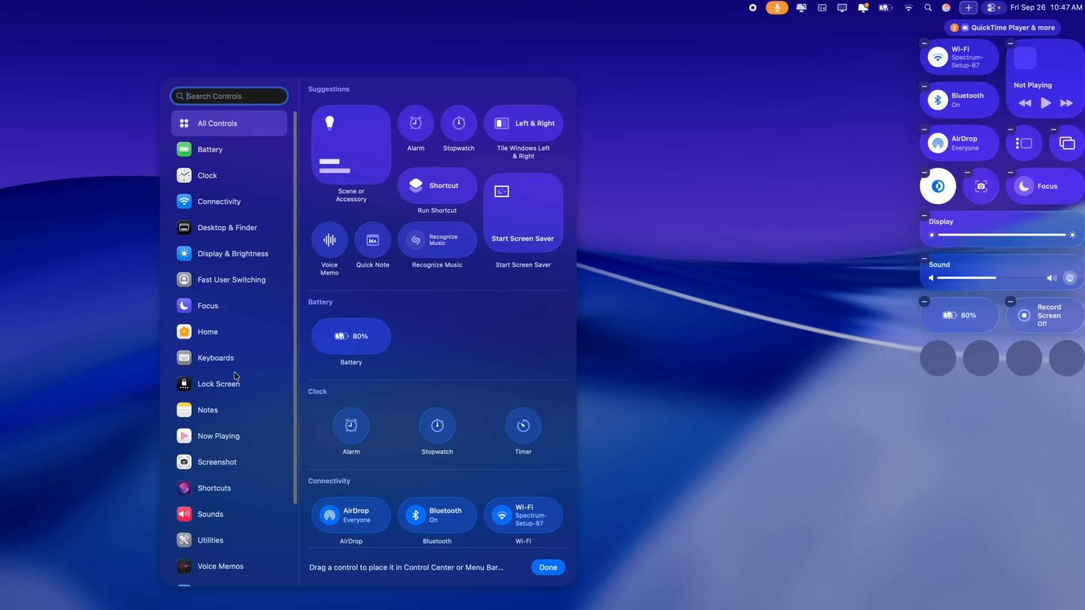
mouse_move(487, 341)
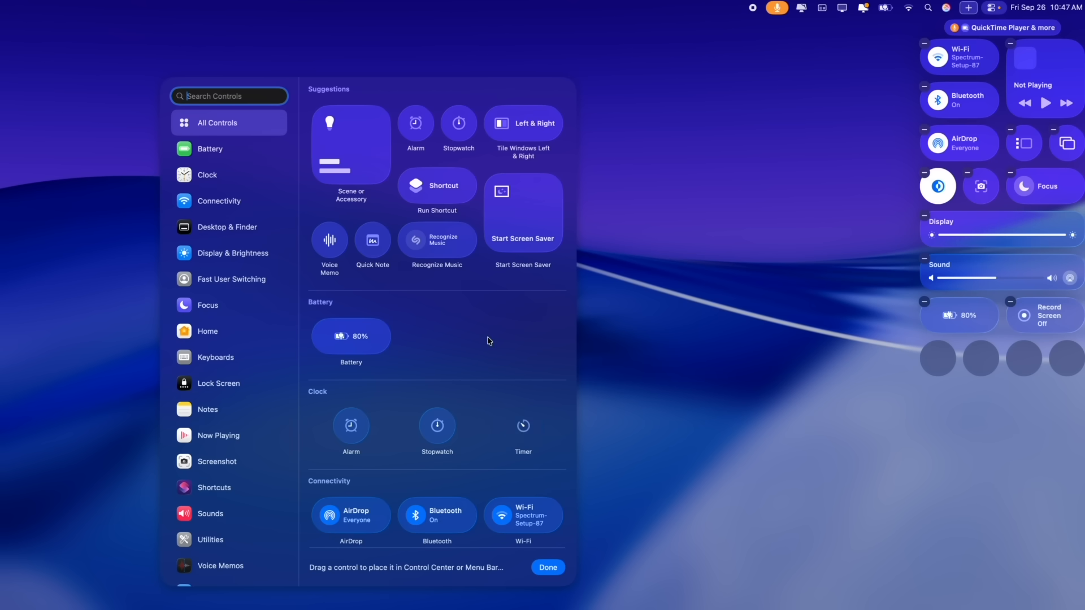
right_click(959, 315)
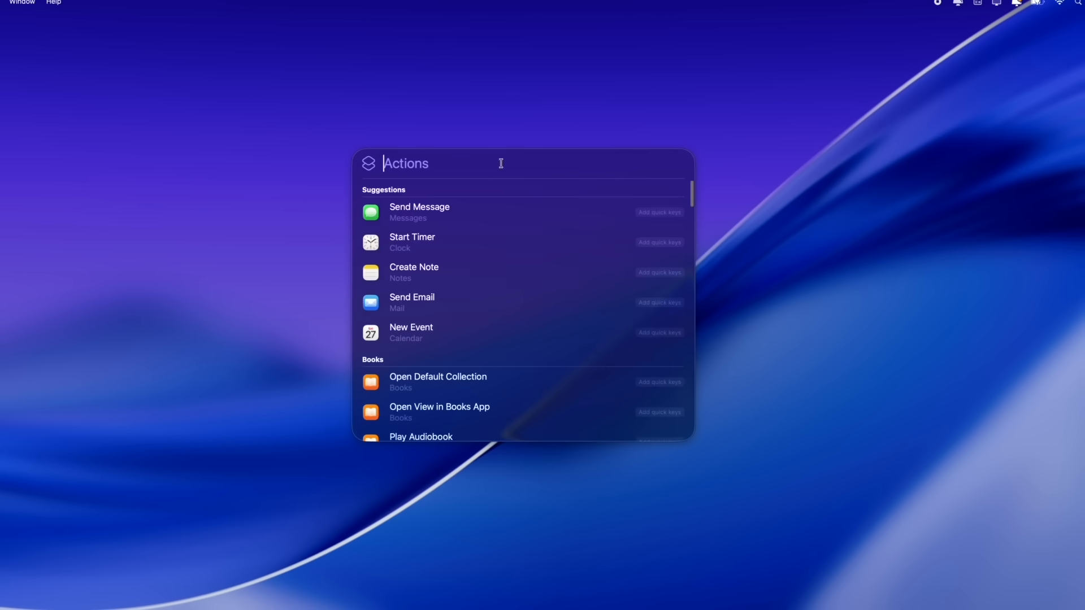
Switch to general Spotlight search, type 'send Email', then delete letters to shorten the query.
left_click(679, 163)
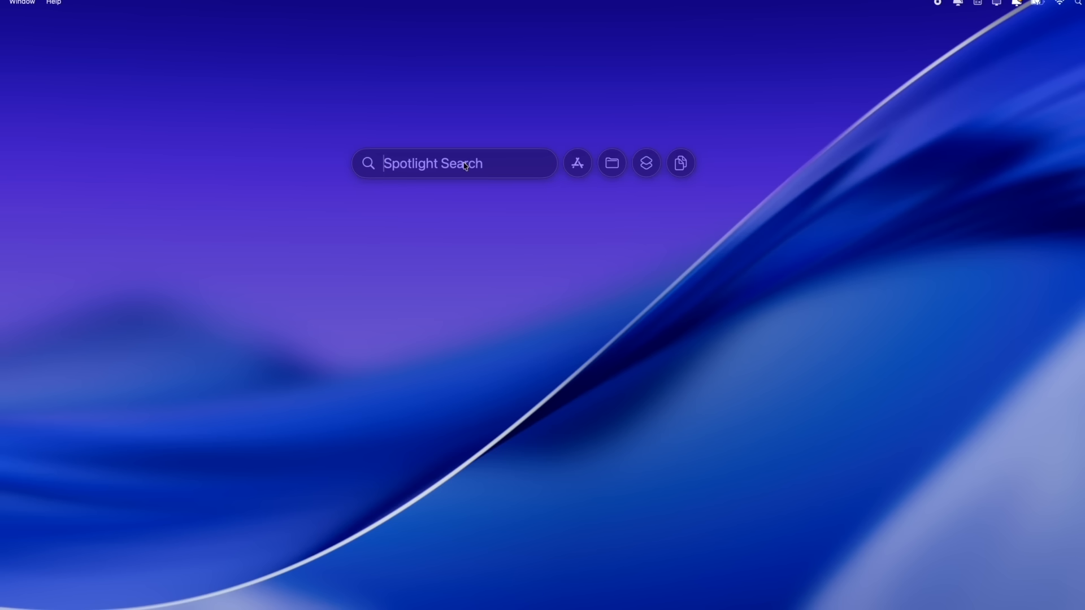
type("send Email")
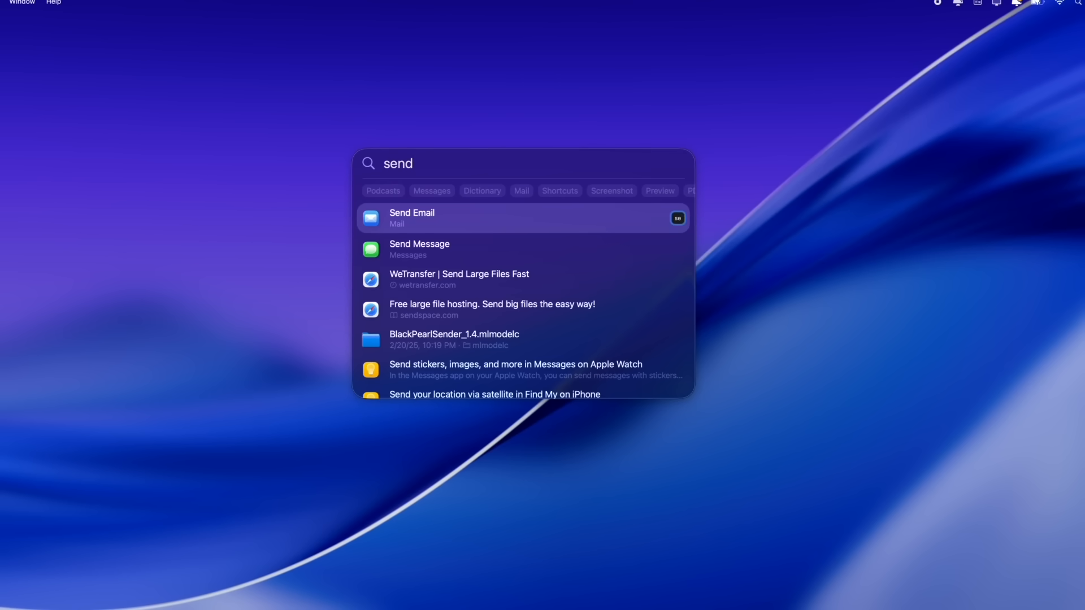
key("Backspace")
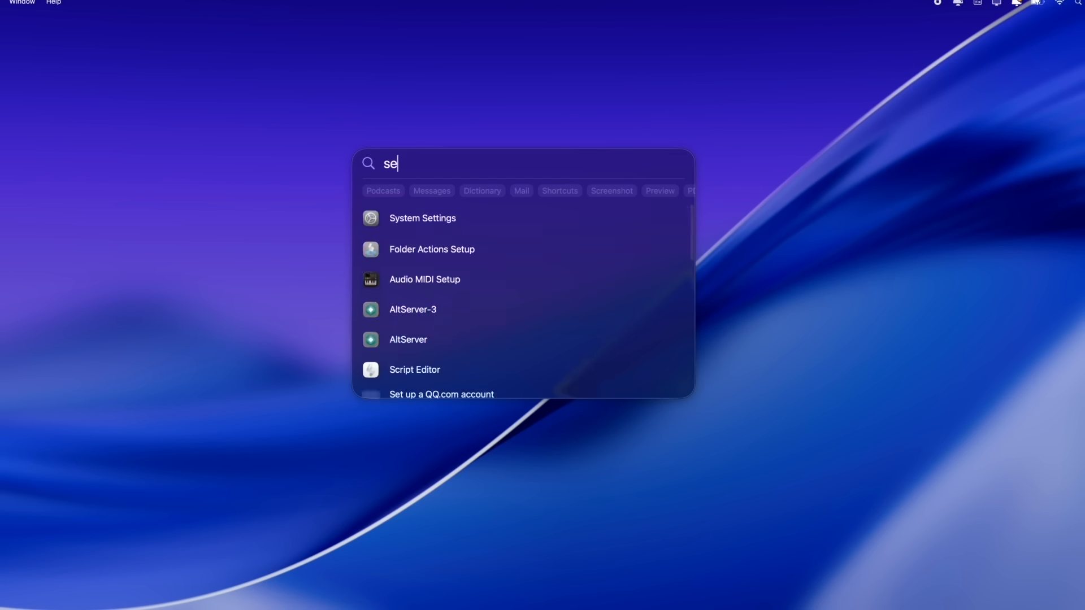